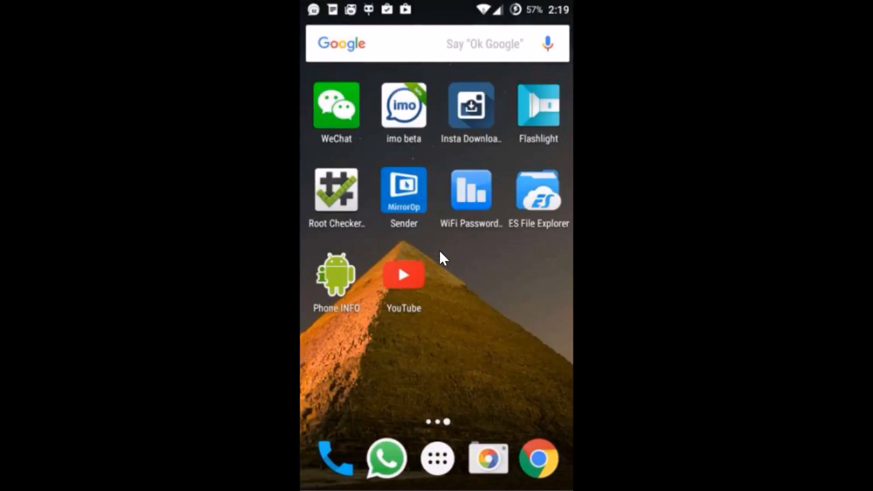
Launch the YouTube app from the Android home screen.
{"action": "left_click", "coordinate": [404, 274]}
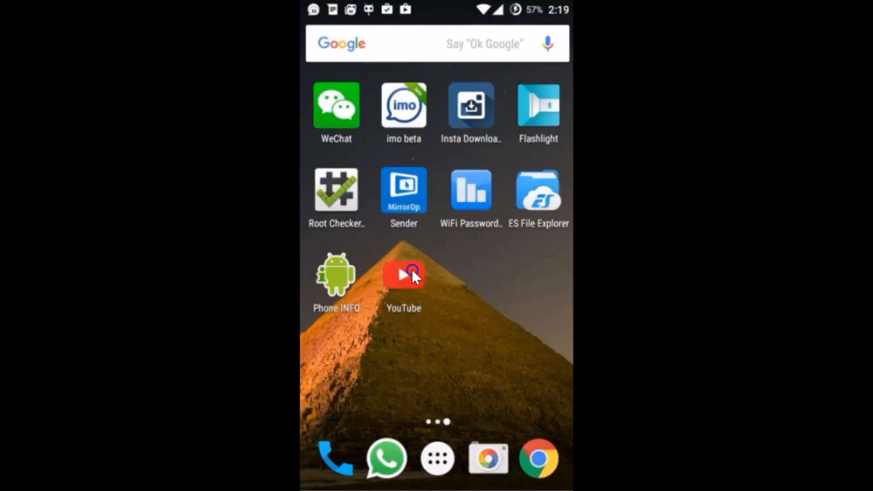
Open YouTube's Settings page from the top-right three-dot menu.
{"action": "left_click", "coordinate": [404, 274]}
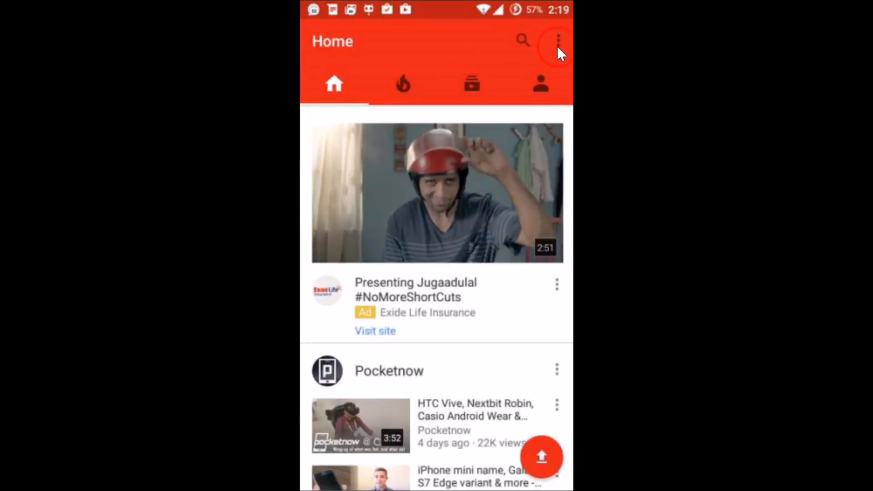
{"action": "left_click", "coordinate": [558, 41]}
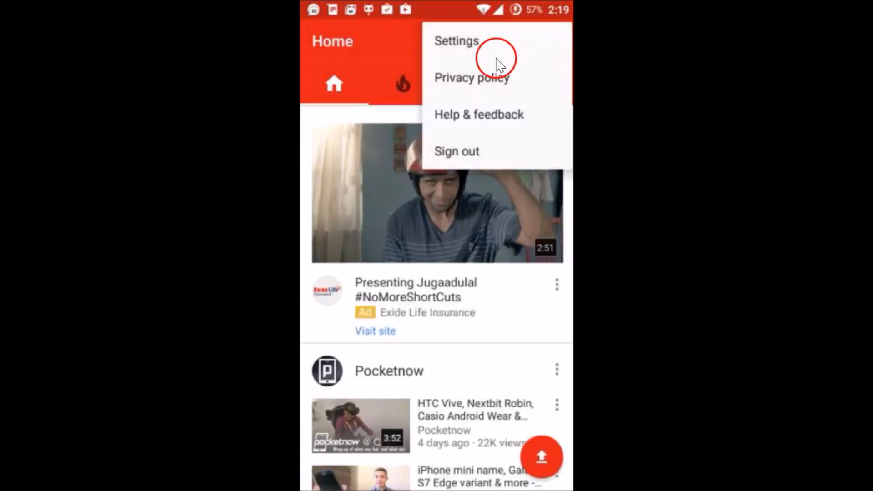
{"action": "left_click", "coordinate": [456, 40]}
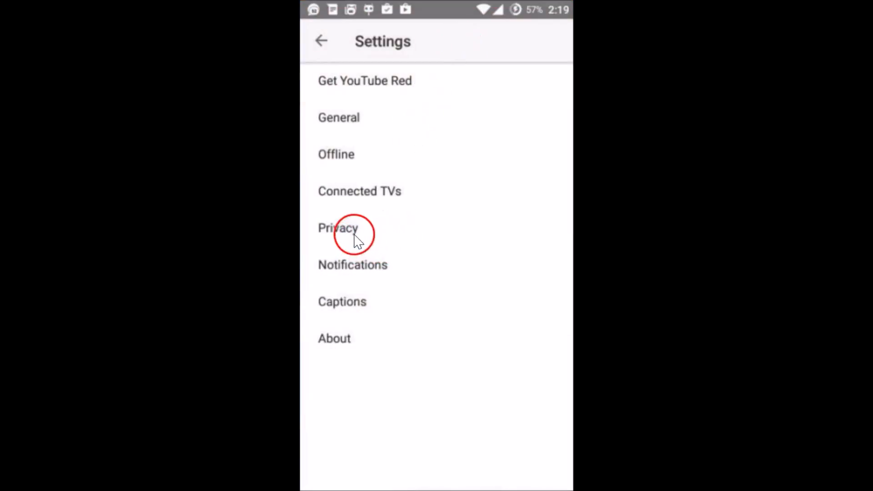
Open the Privacy section of YouTube Settings.
{"action": "left_click", "coordinate": [337, 228]}
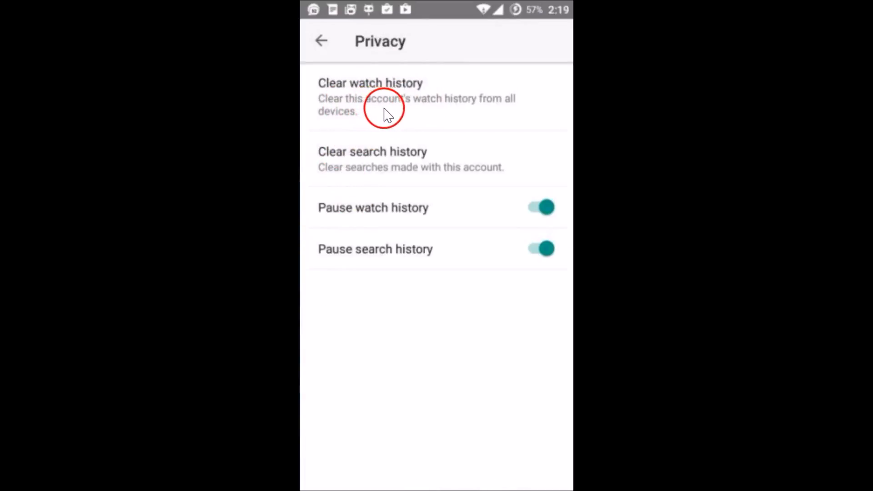
{"action": "mouse_move", "coordinate": [462, 114]}
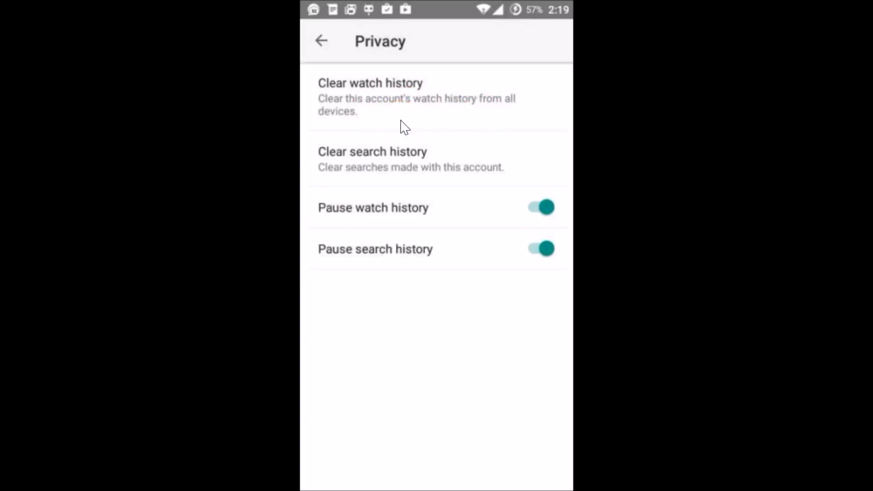
Clear watch history and confirm with OK.
{"action": "left_click", "coordinate": [370, 97]}
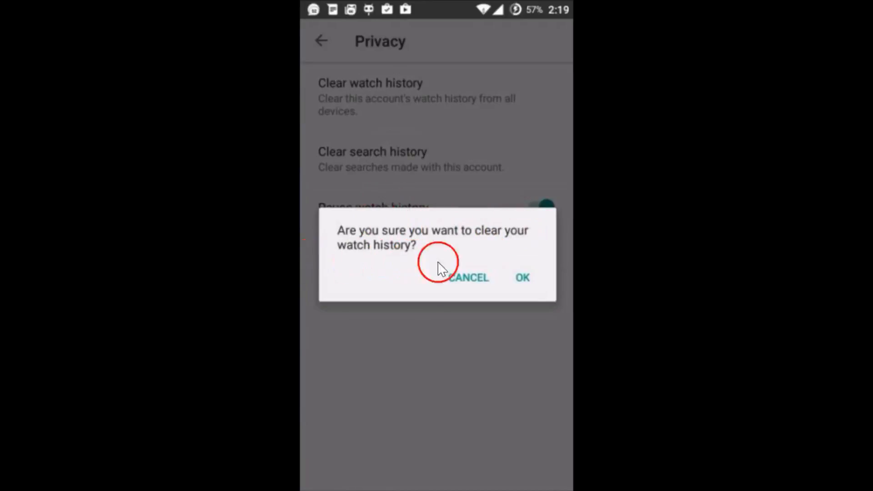
{"action": "left_click", "coordinate": [521, 277]}
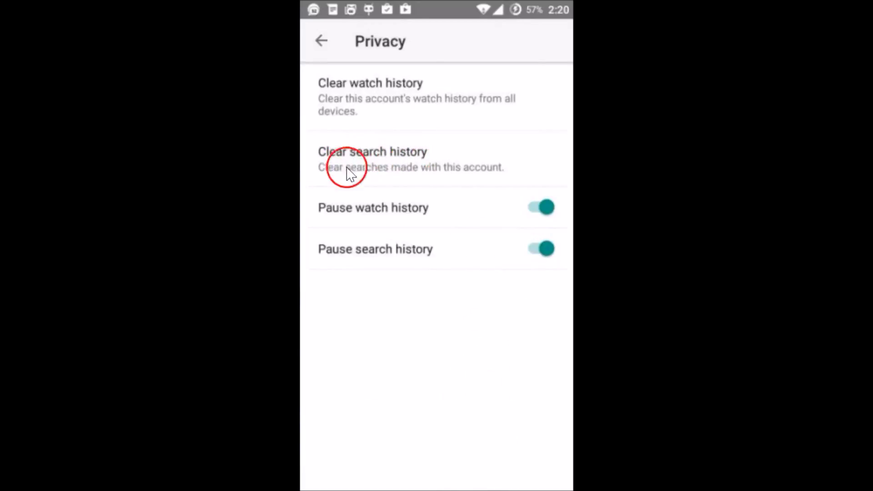
{"action": "mouse_move", "coordinate": [432, 179]}
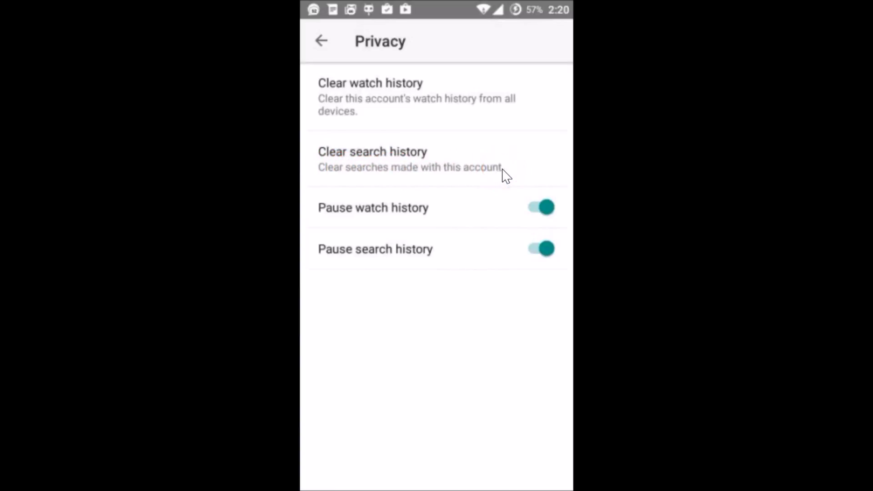
Clear search history and confirm with OK.
{"action": "left_click", "coordinate": [372, 159]}
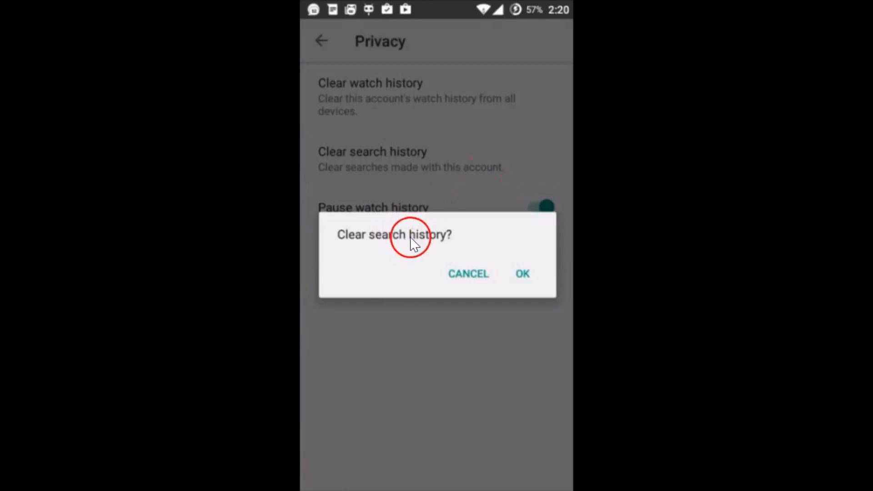
{"action": "left_click", "coordinate": [521, 273]}
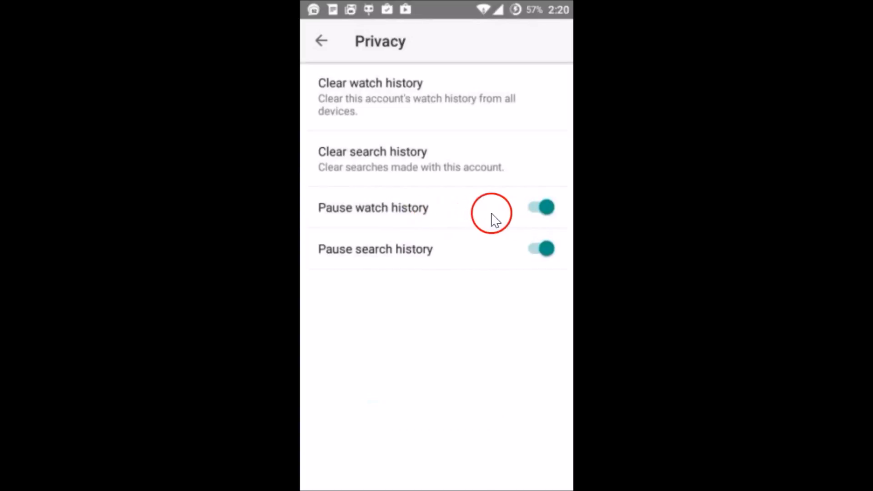
{"action": "mouse_move", "coordinate": [477, 214]}
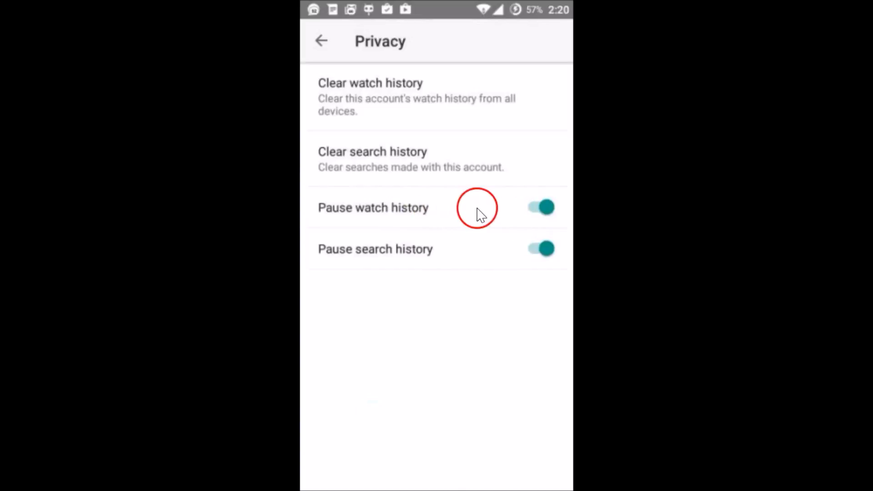
{"action": "mouse_move", "coordinate": [409, 262]}
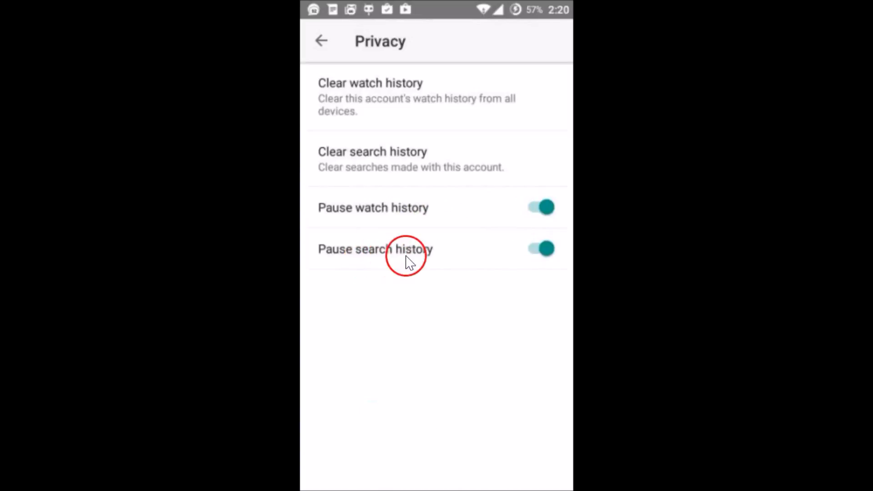